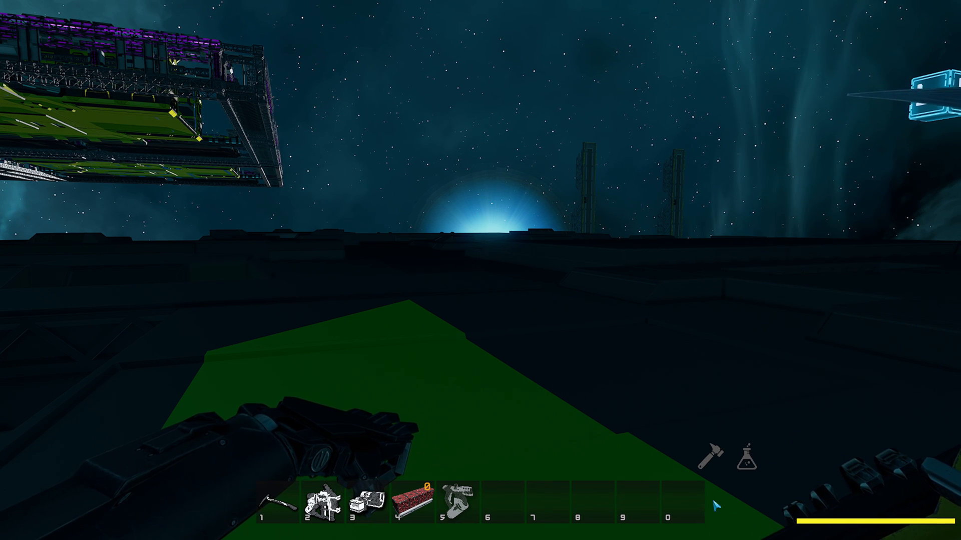
mouse_move(649, 518)
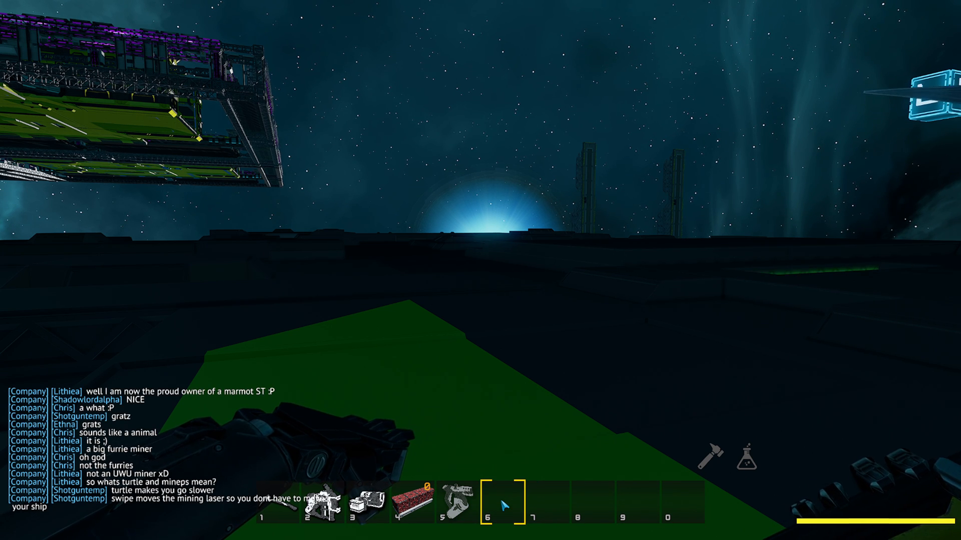
Assign the /haha emote to empty hotbar slot 6.
right_click(501, 502)
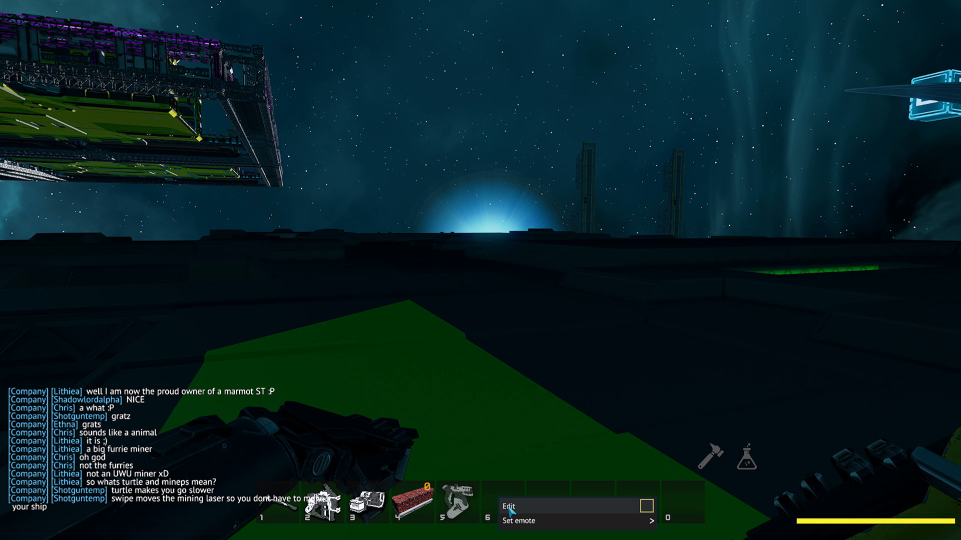
click(518, 521)
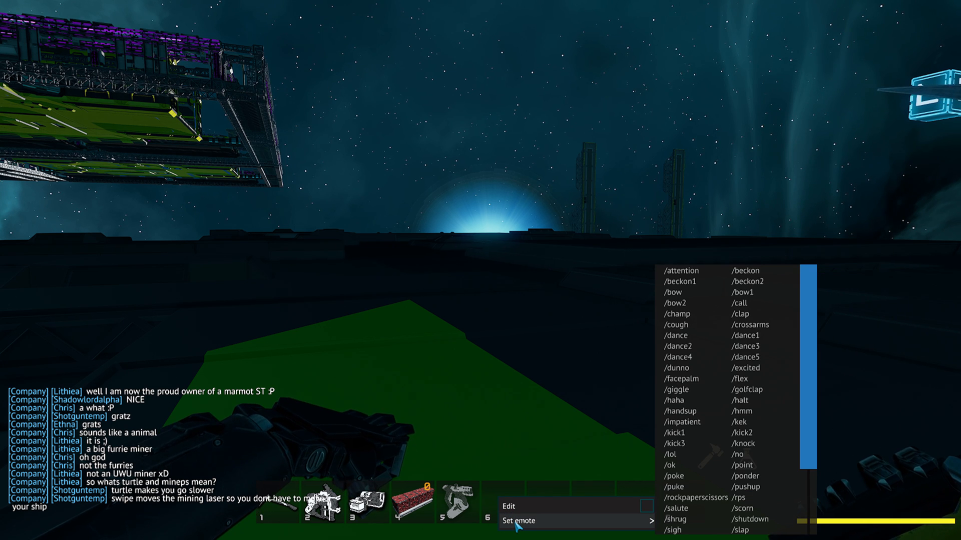
mouse_move(680, 410)
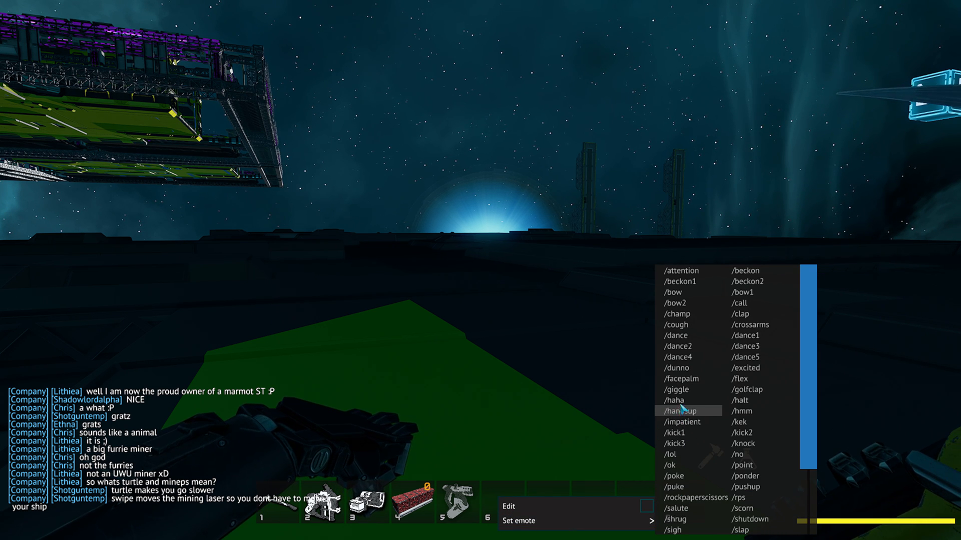
click(674, 401)
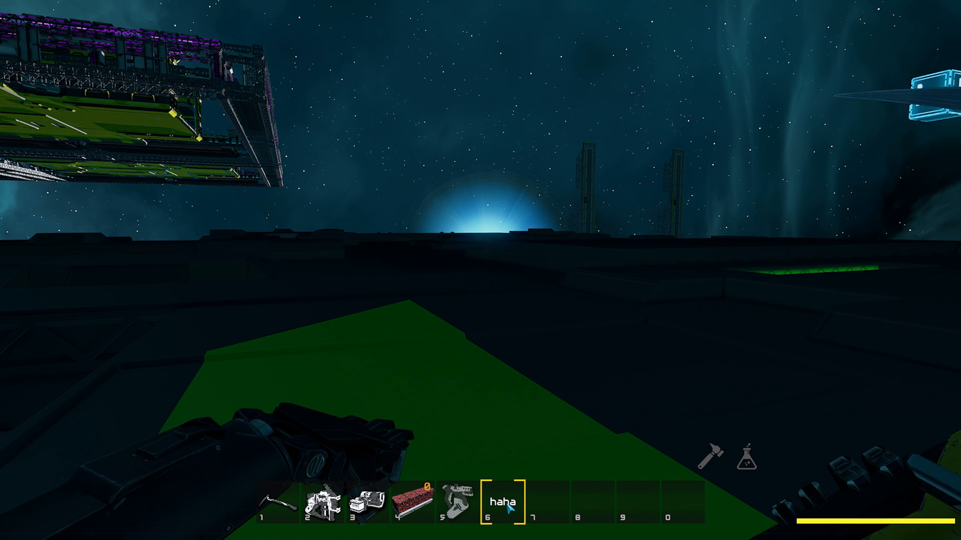
Add a separate one-slot hotbar with the /giggle emote and bring up its settings.
right_click(505, 501)
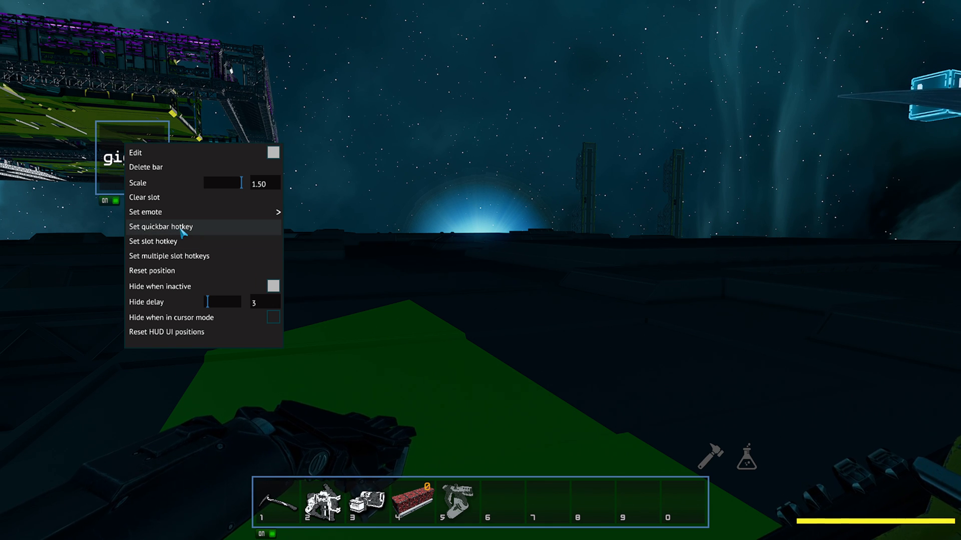
mouse_move(184, 240)
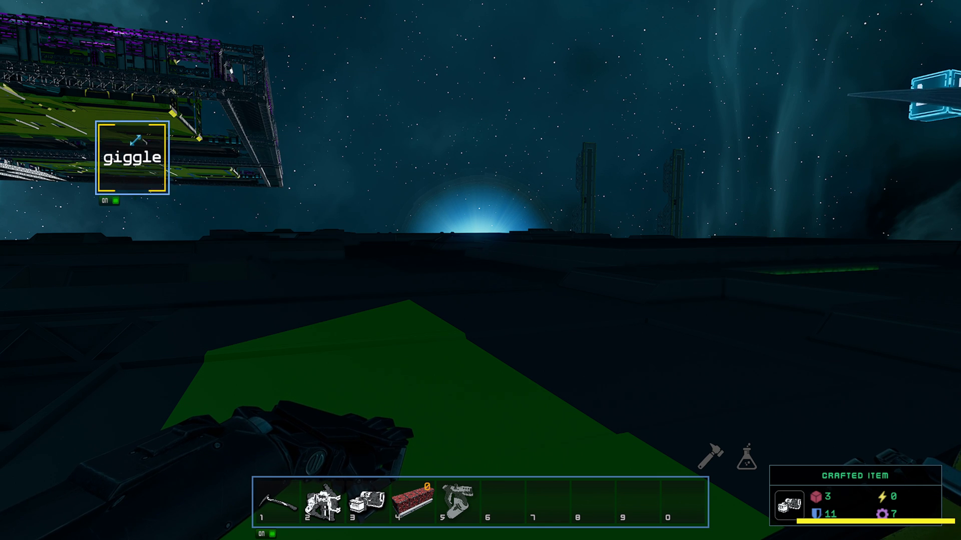
right_click(130, 157)
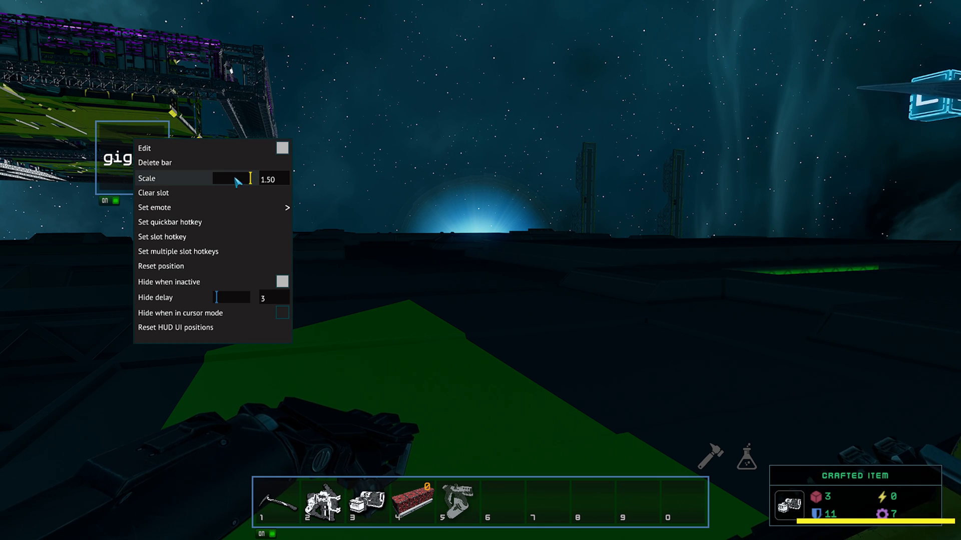
Resize the giggle hotbar with its Scale slider.
drag(248, 178, 214, 179)
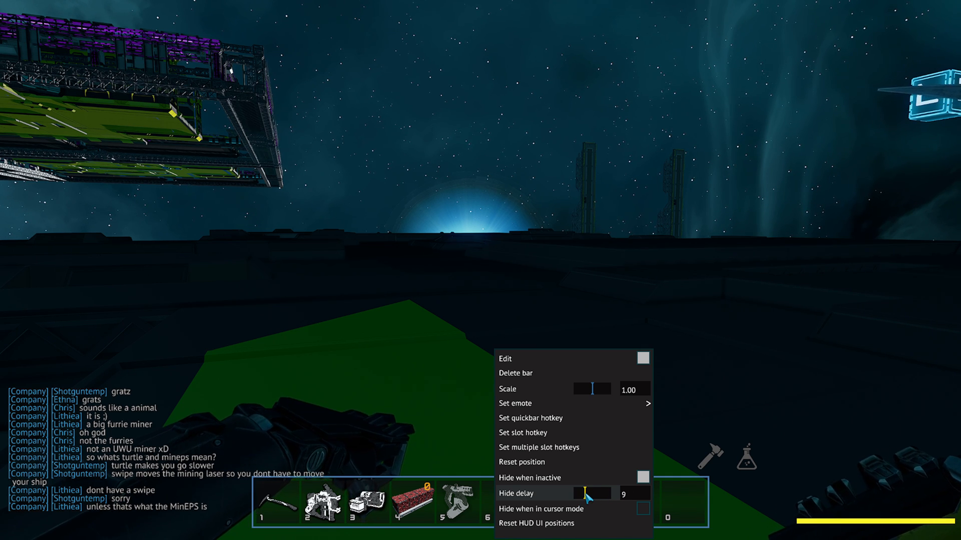
click(586, 494)
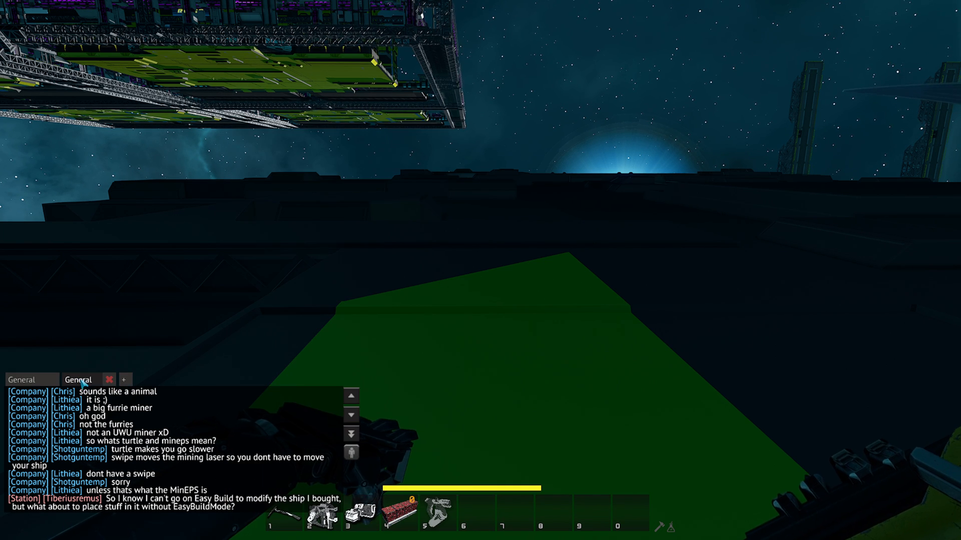
Replace the duplicate General tab with a new tab showing only System-channel messages.
click(109, 380)
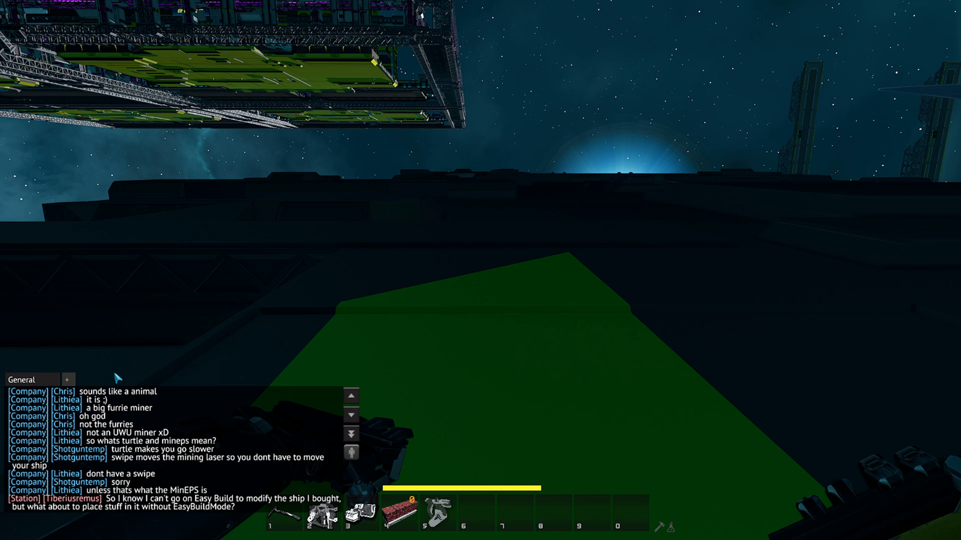
click(68, 379)
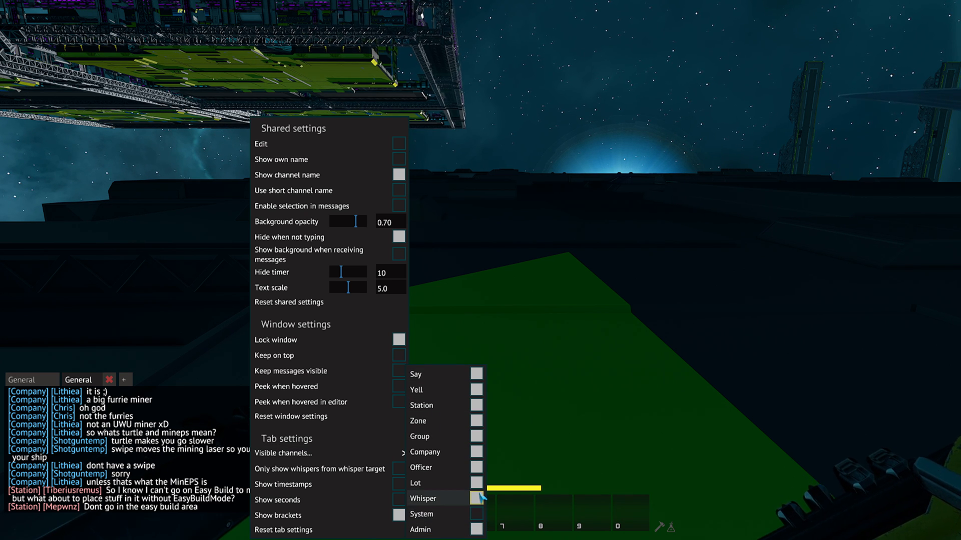
click(477, 405)
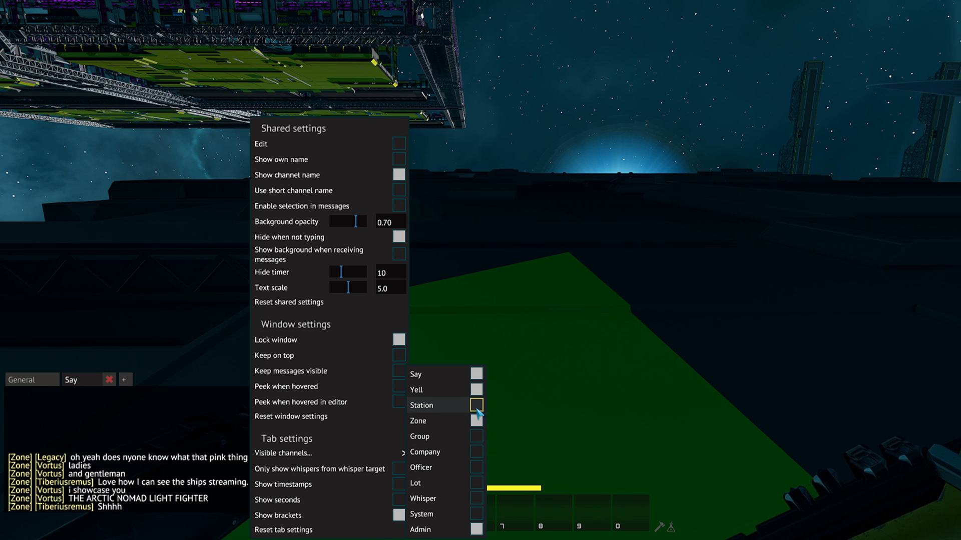
click(476, 513)
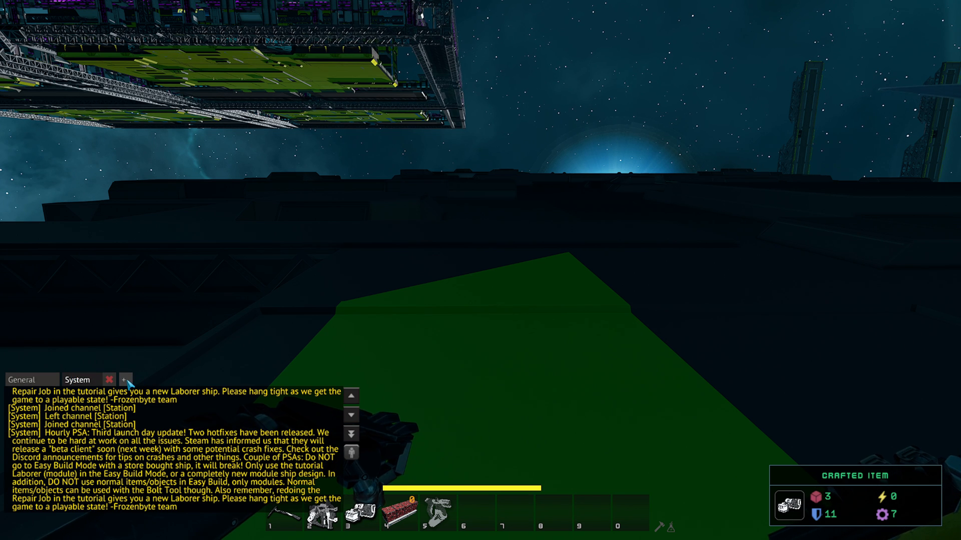
Add a third chat tab and switch off every one of its visible channels.
click(124, 380)
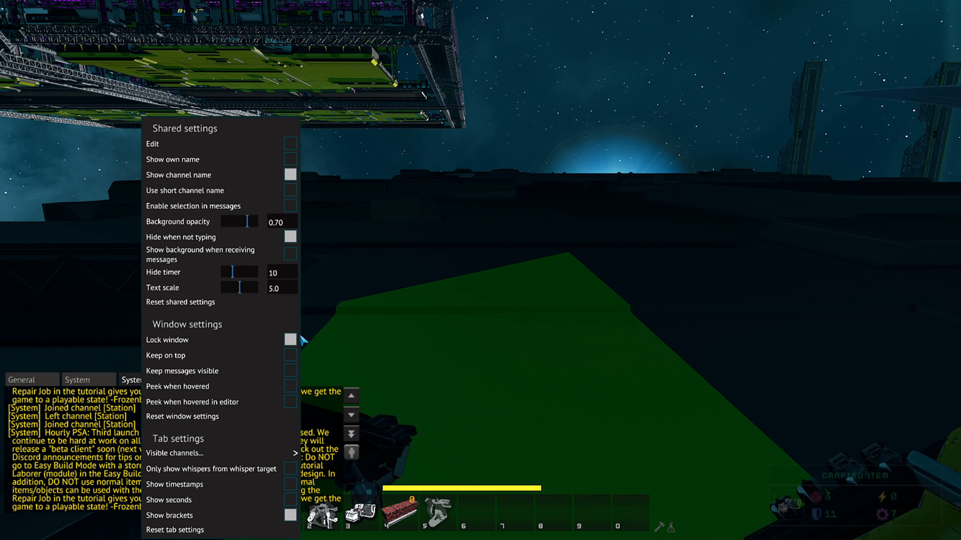
mouse_move(276, 205)
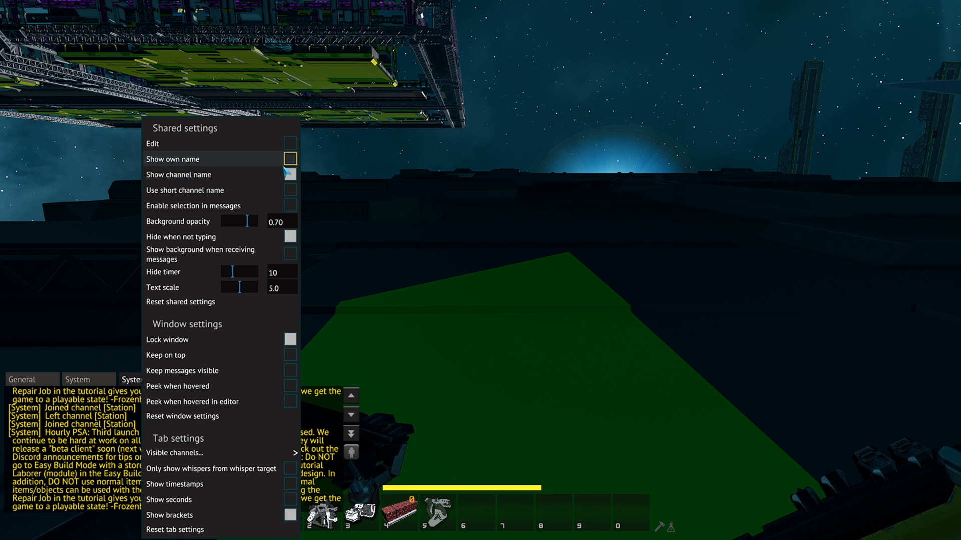
click(290, 175)
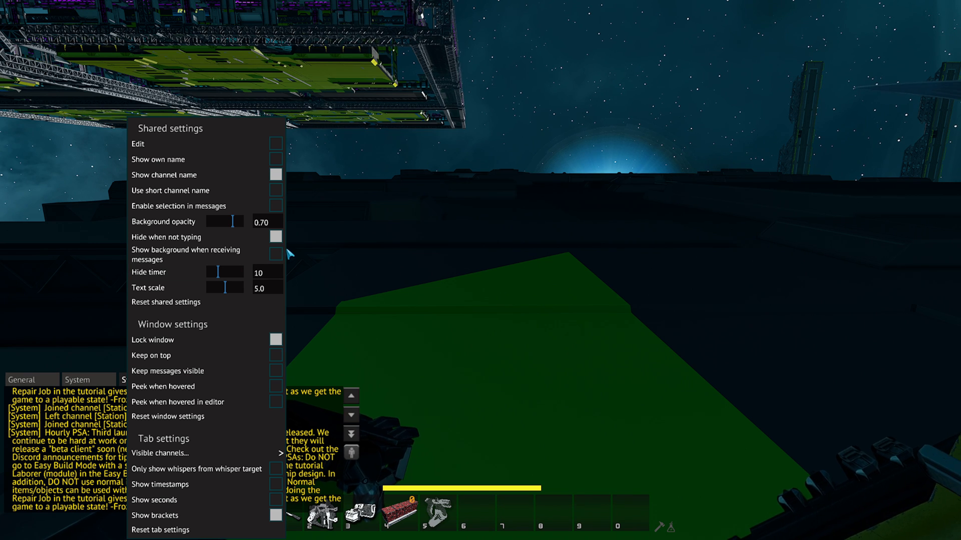
click(160, 453)
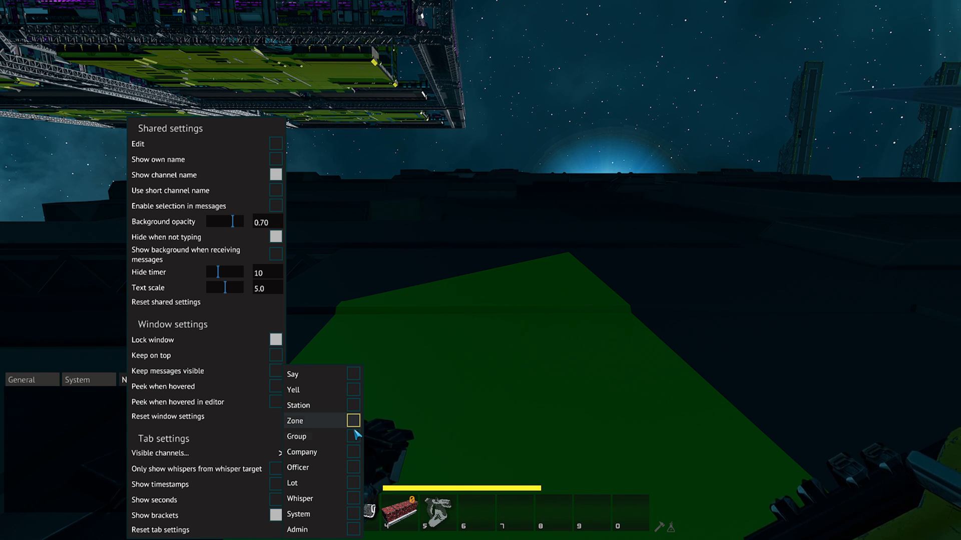
click(353, 451)
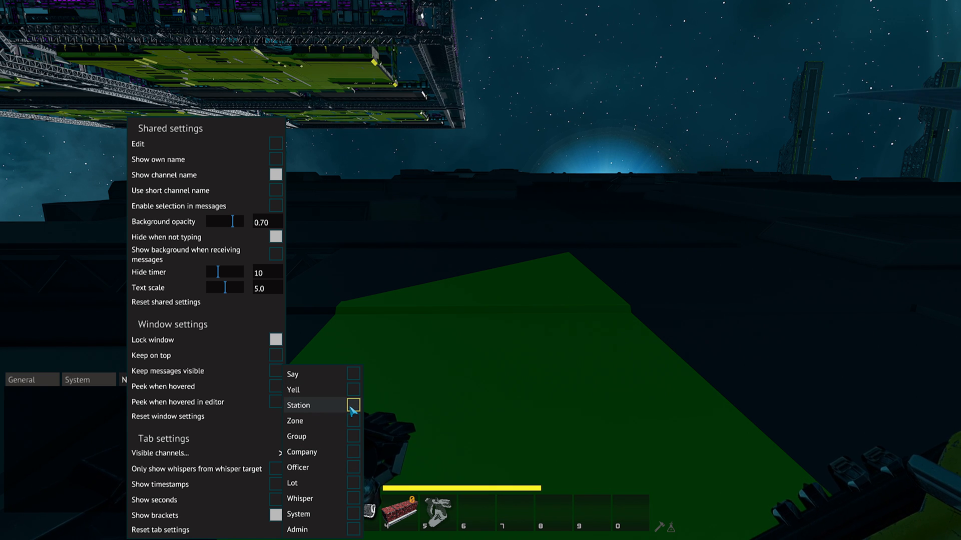
mouse_move(582, 305)
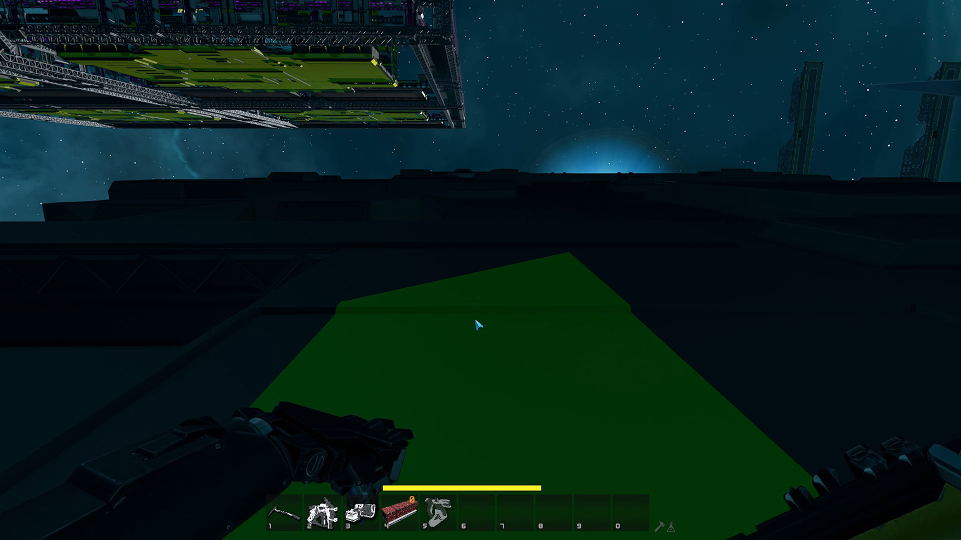
mouse_move(544, 299)
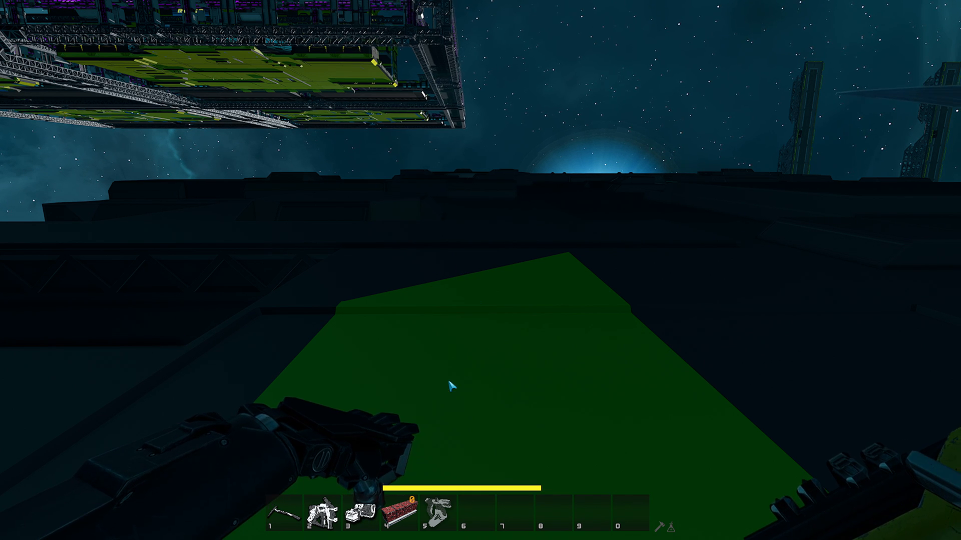
key(Return)
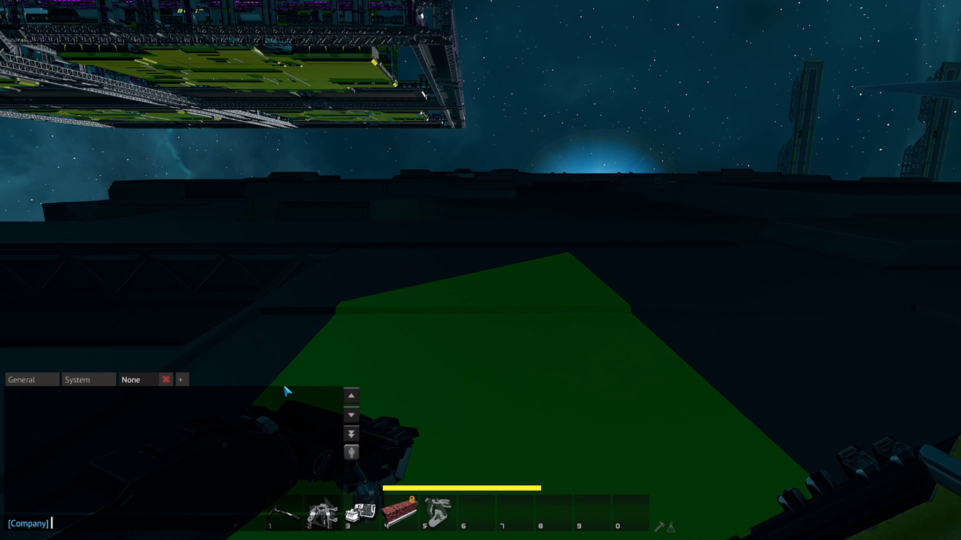
mouse_move(523, 296)
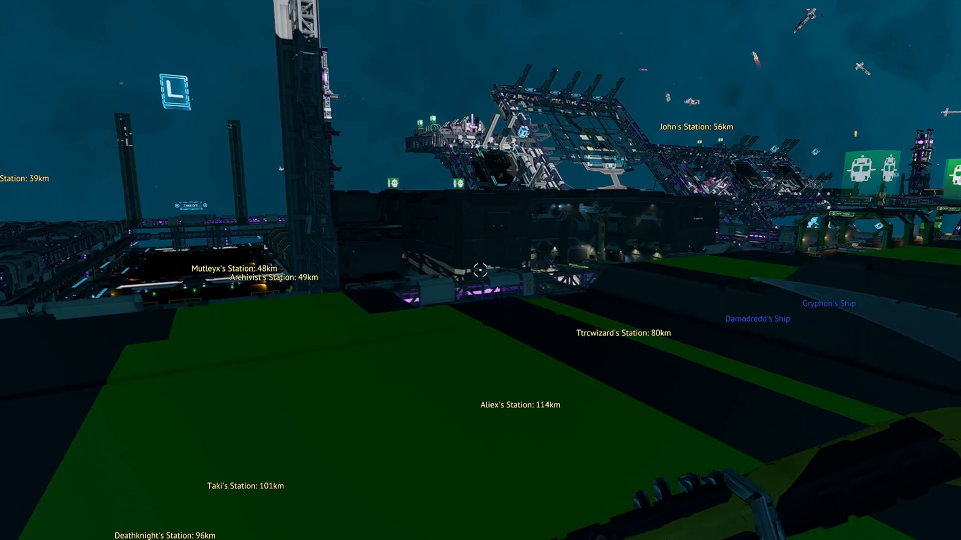
mouse_move(480, 269)
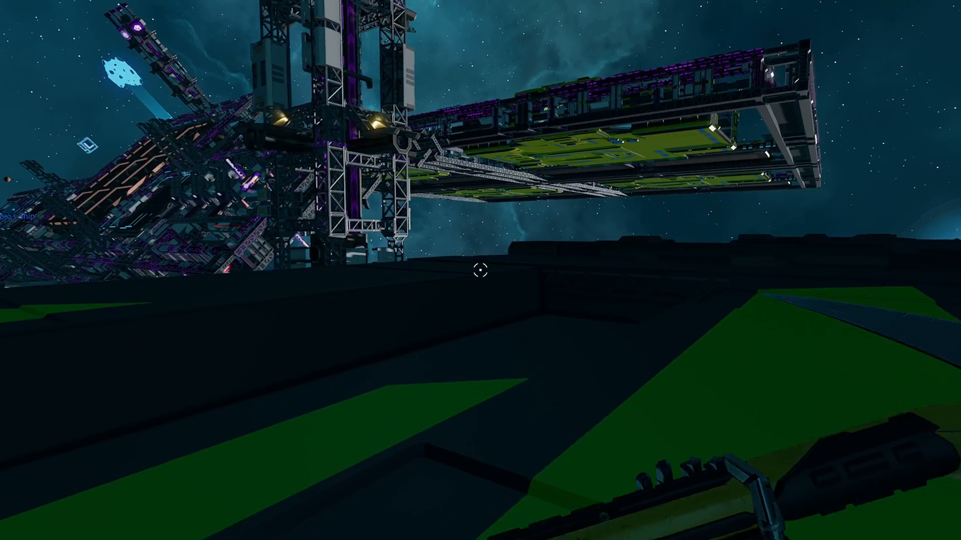
mouse_move(481, 271)
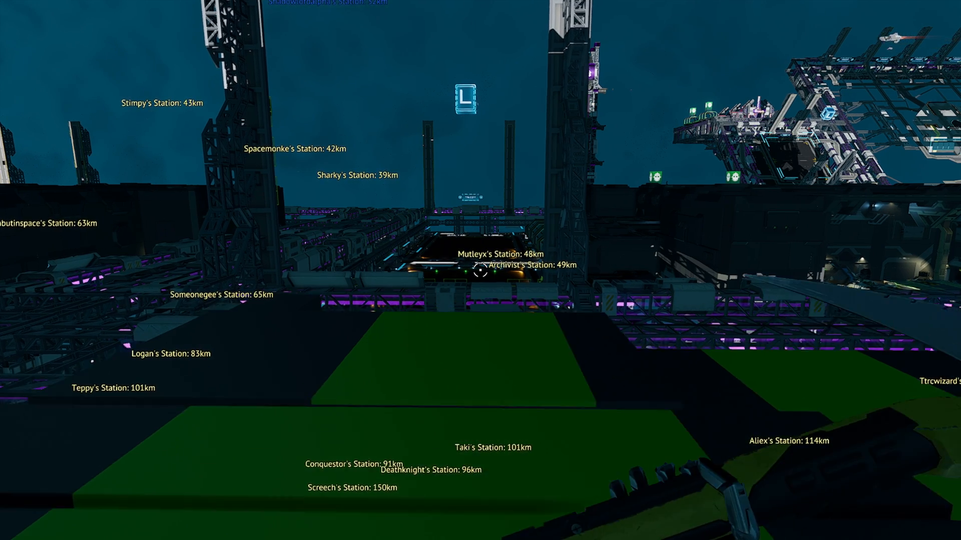
mouse_move(480, 270)
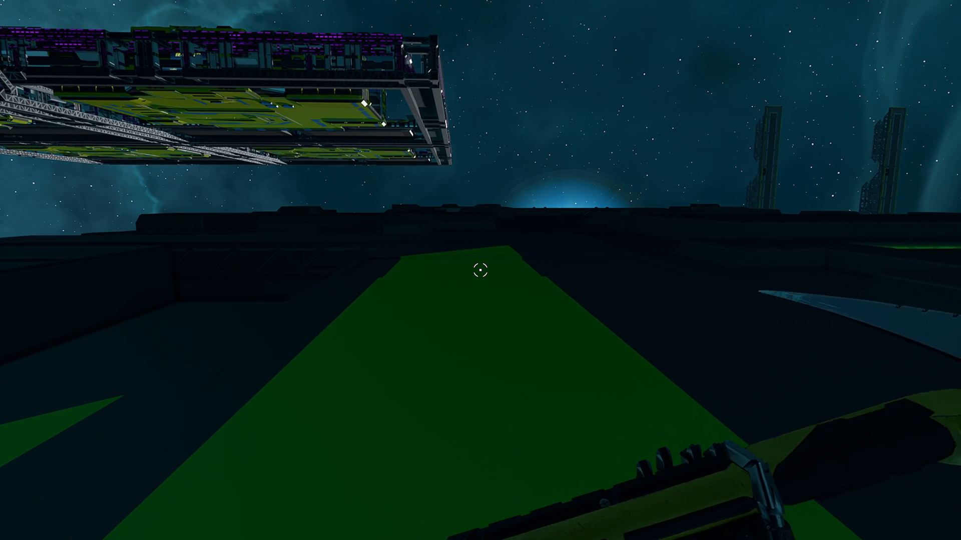